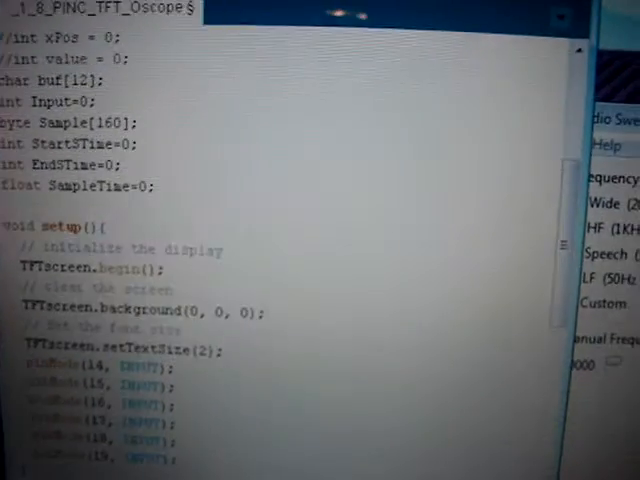
scroll(down, 3)
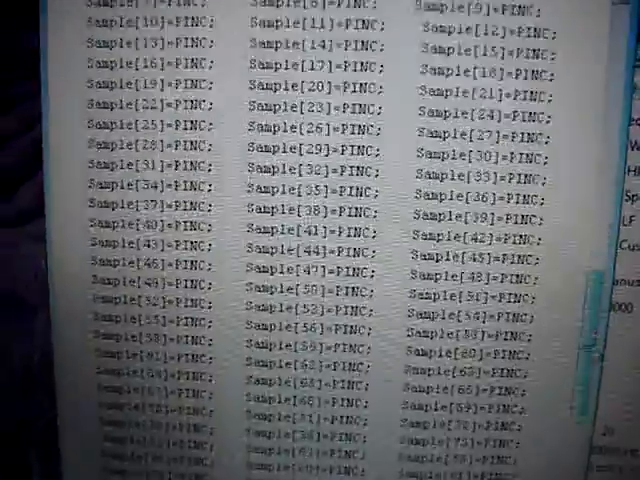
scroll(down, 3)
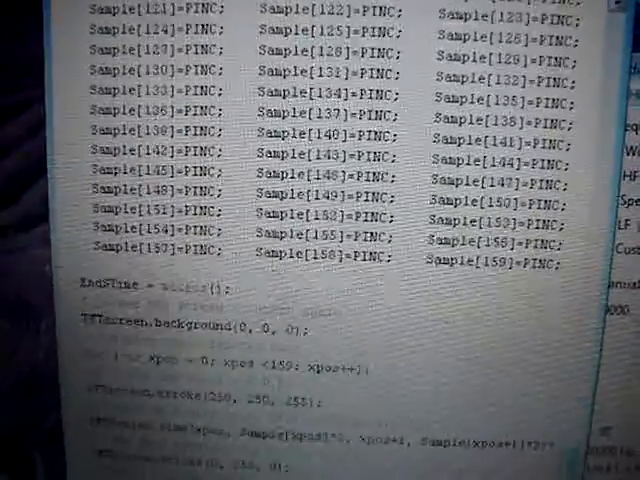
scroll(up, 3)
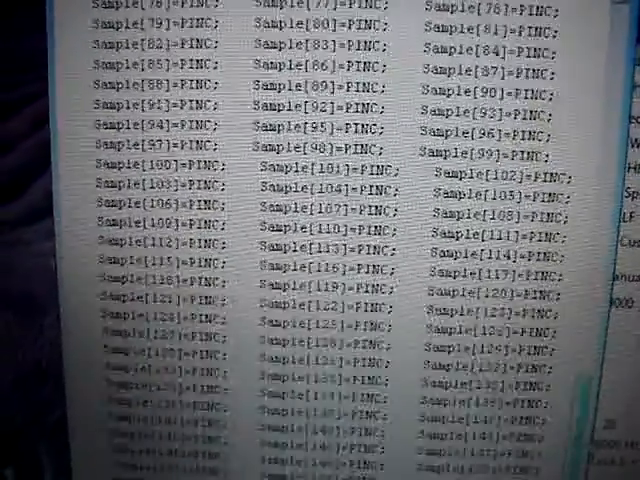